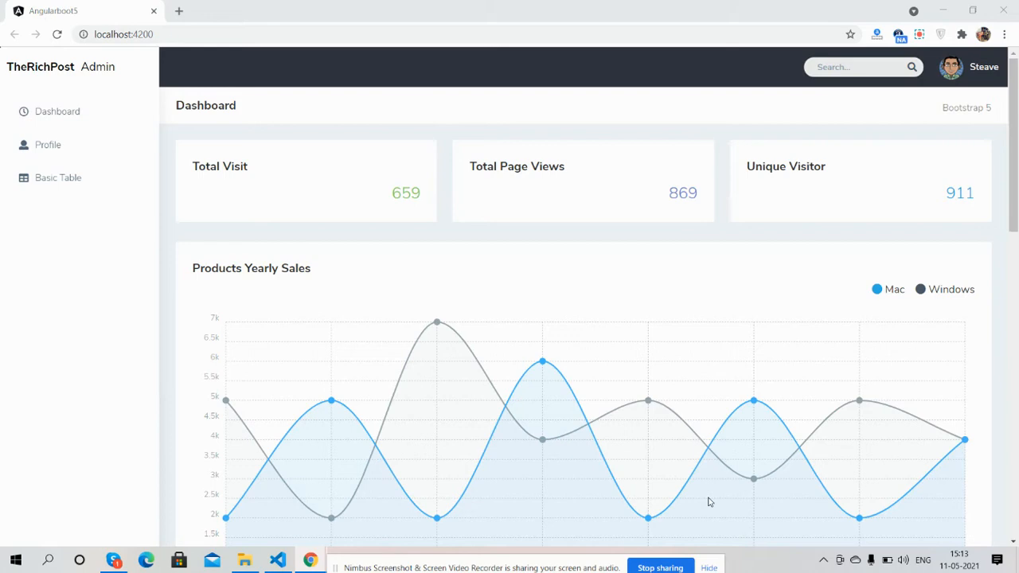
Scroll through the yearly sales chart, Recent sales, Recent Comments and Chat Listing, then back up.
scroll(down, 3)
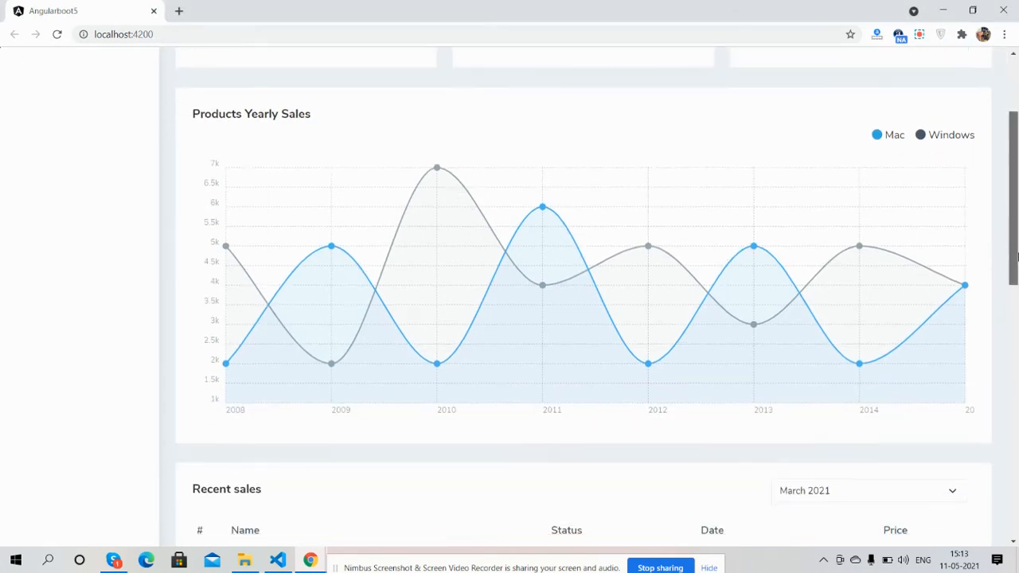
scroll(down, 3)
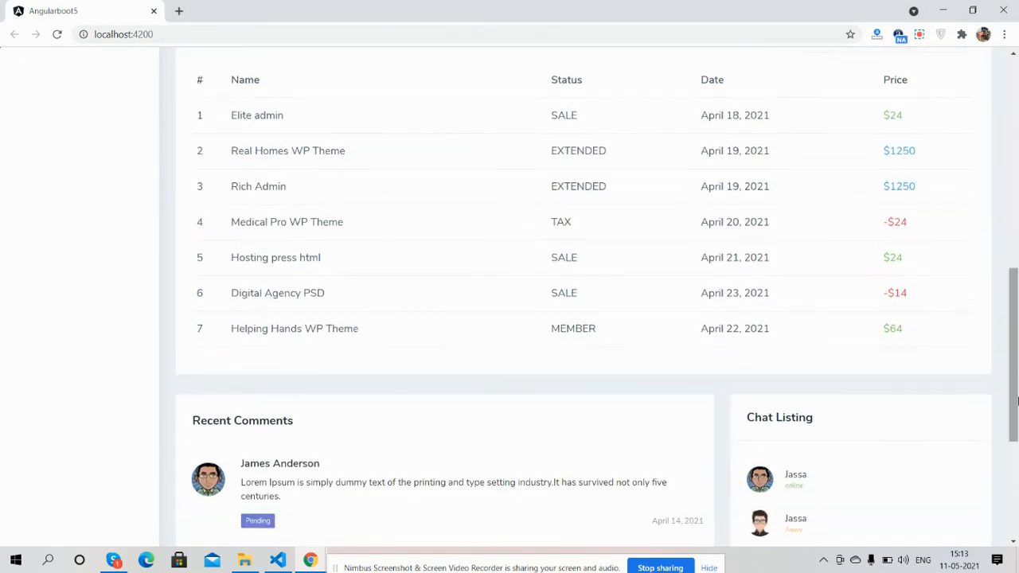
scroll(down, 3)
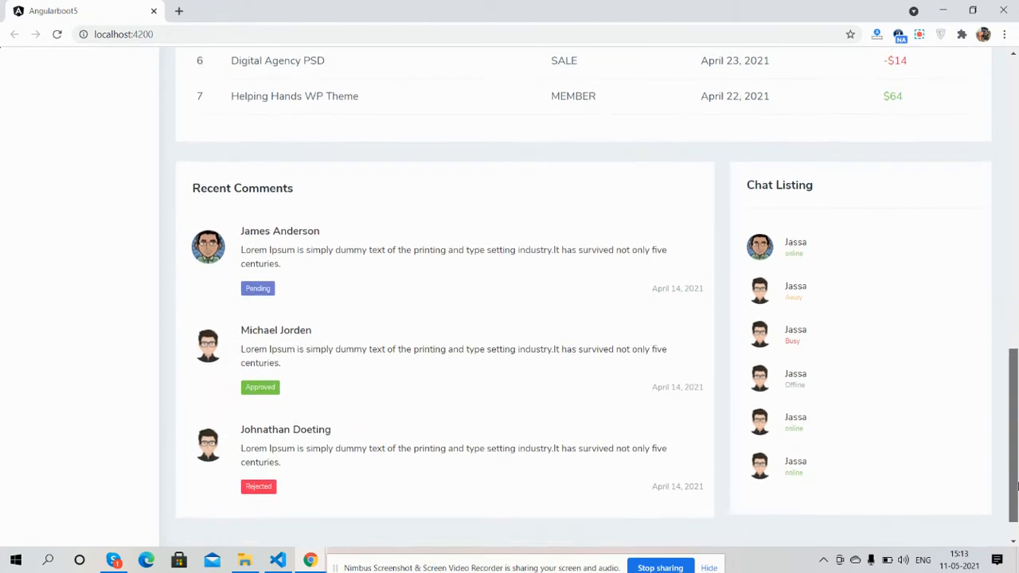
scroll(up, 3)
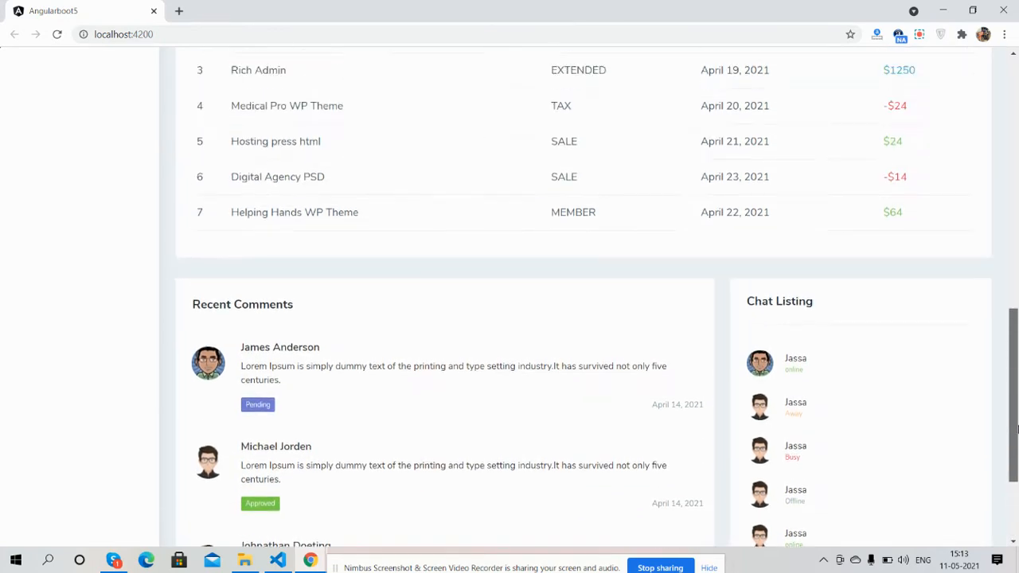
scroll(up, 3)
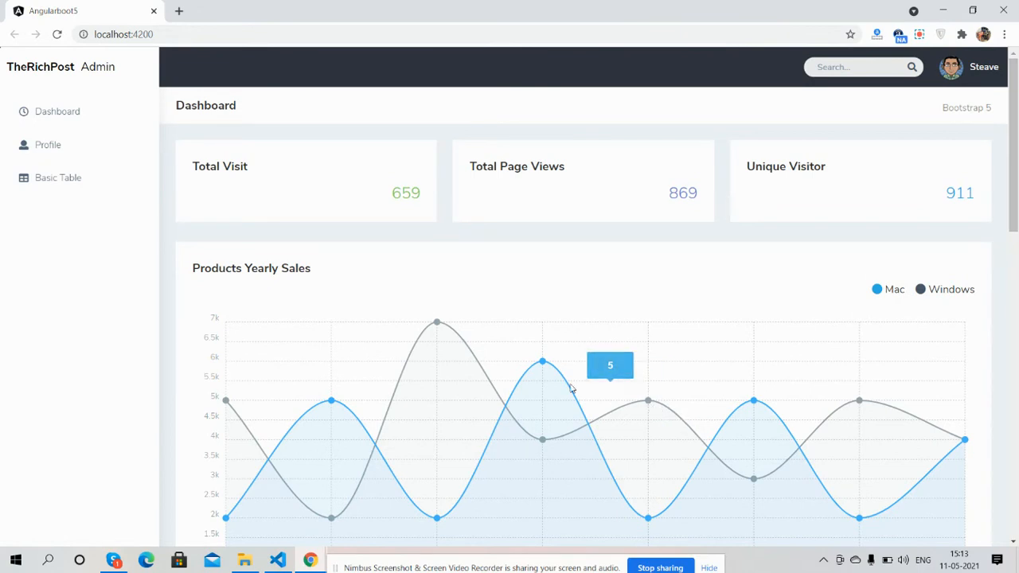
mouse_move(834, 216)
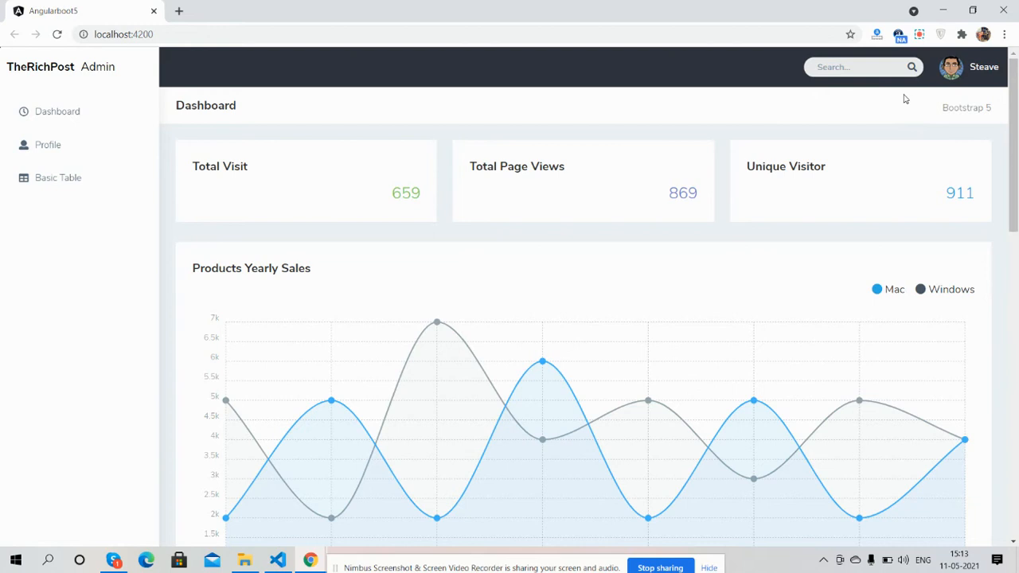
mouse_move(915, 51)
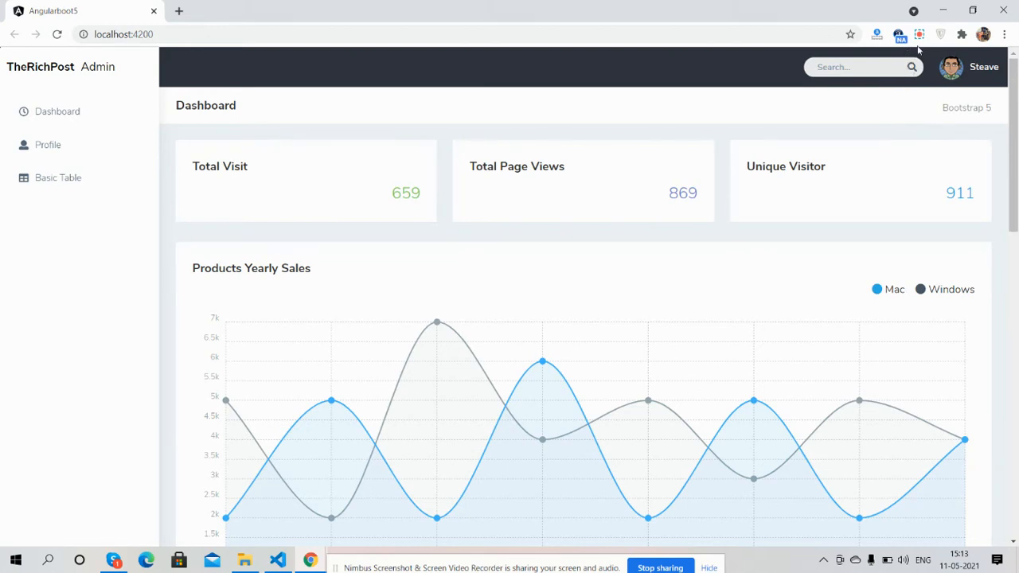
Inspect the Unique Visitor card's markup and turn on responsive device emulation.
right_click(770, 169)
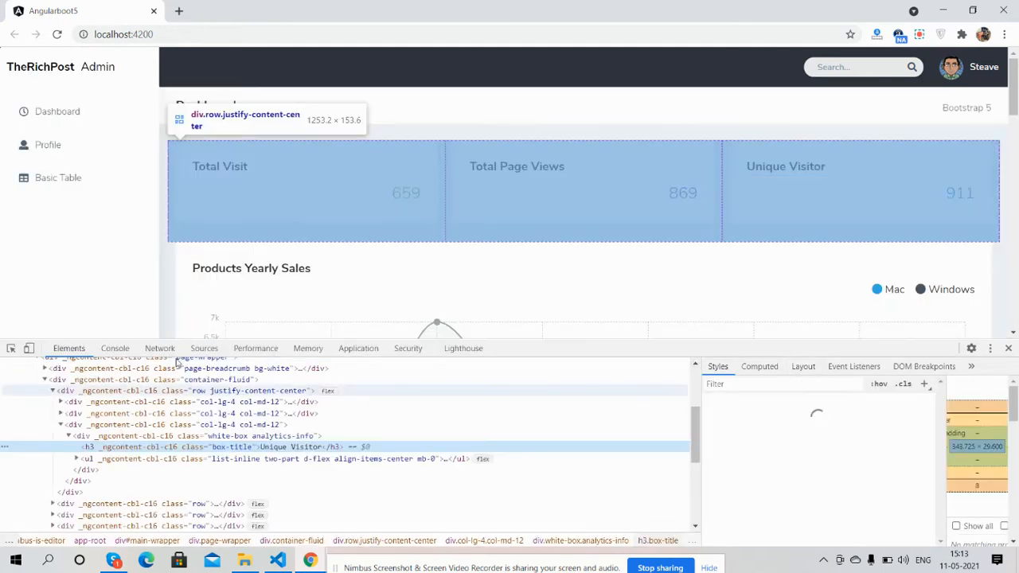
click(29, 347)
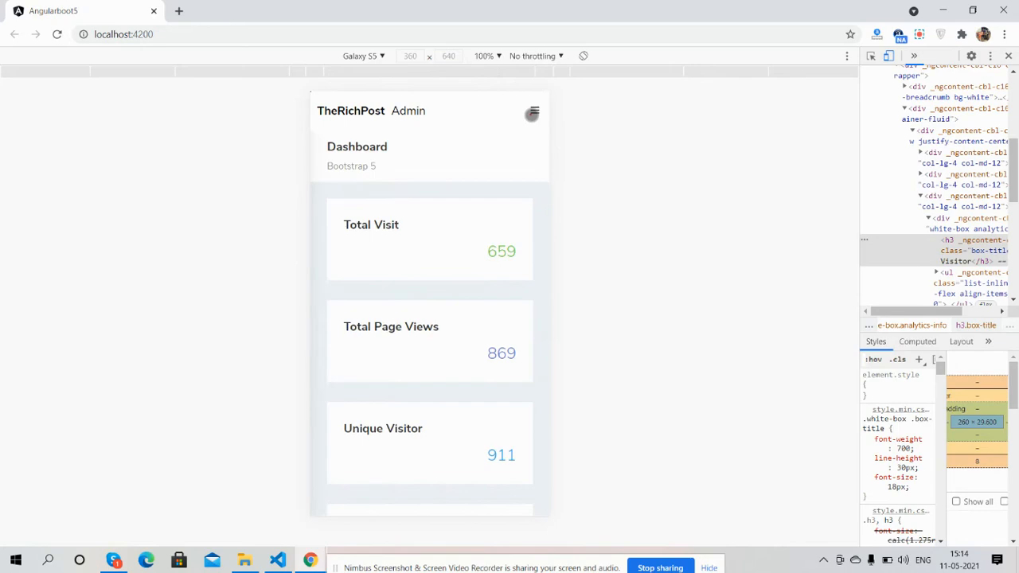
Scroll the Galaxy S5 mobile preview down to the narrowed yearly sales chart and back to the top.
scroll(down, 3)
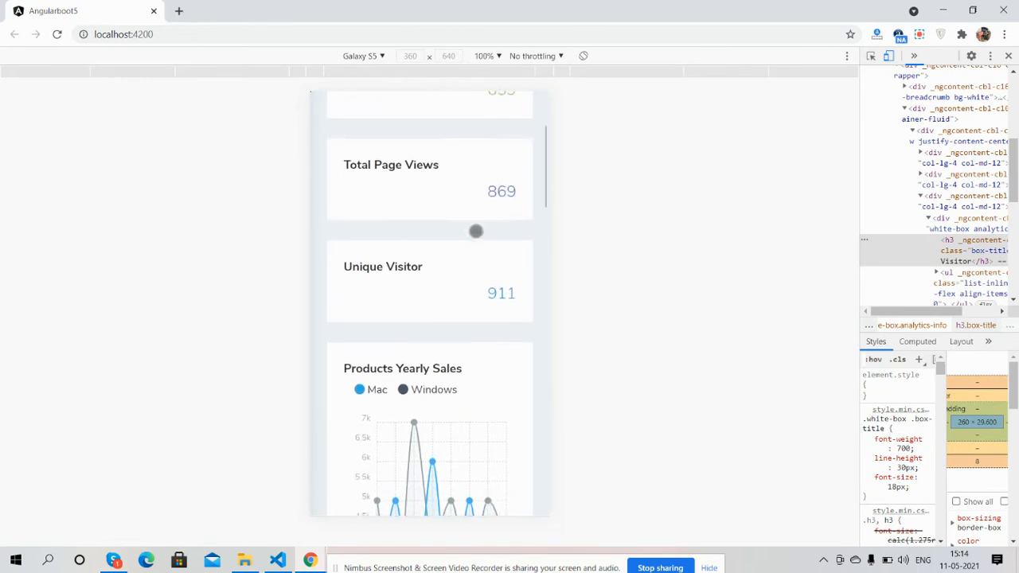
scroll(up, 3)
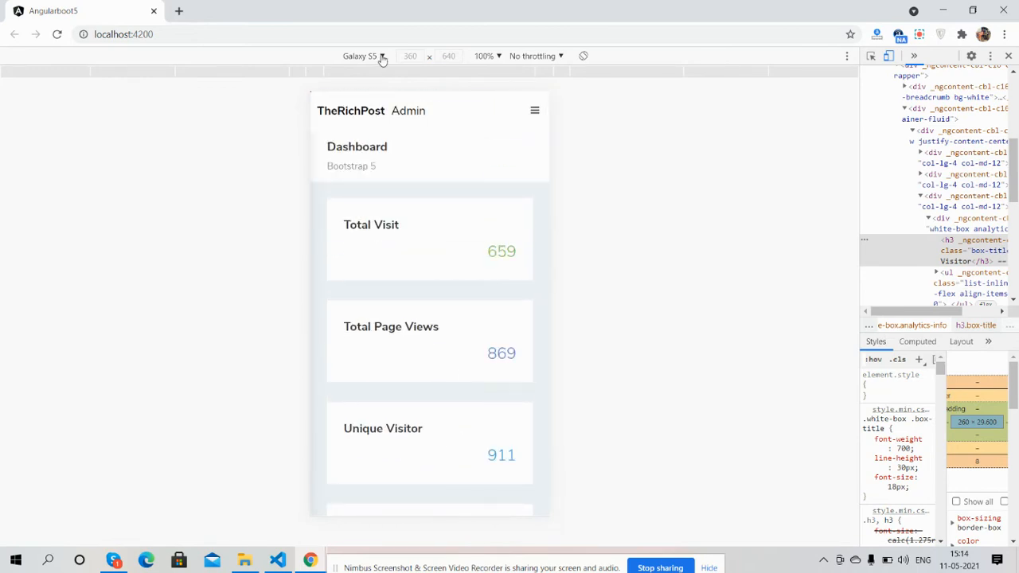
Switch device emulation from iPhone X to iPad Pro to show the wider tablet layout.
click(363, 56)
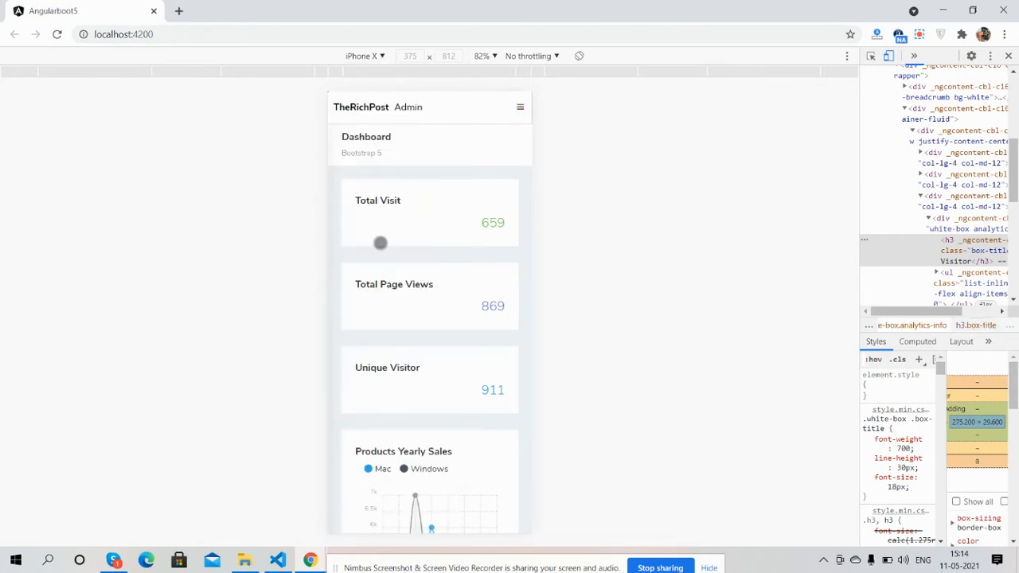
click(363, 56)
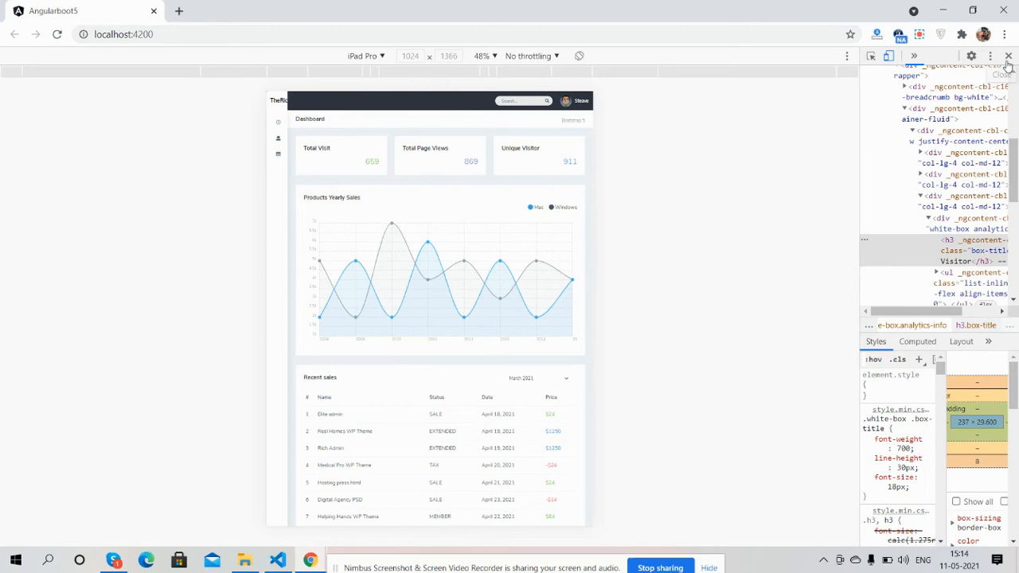